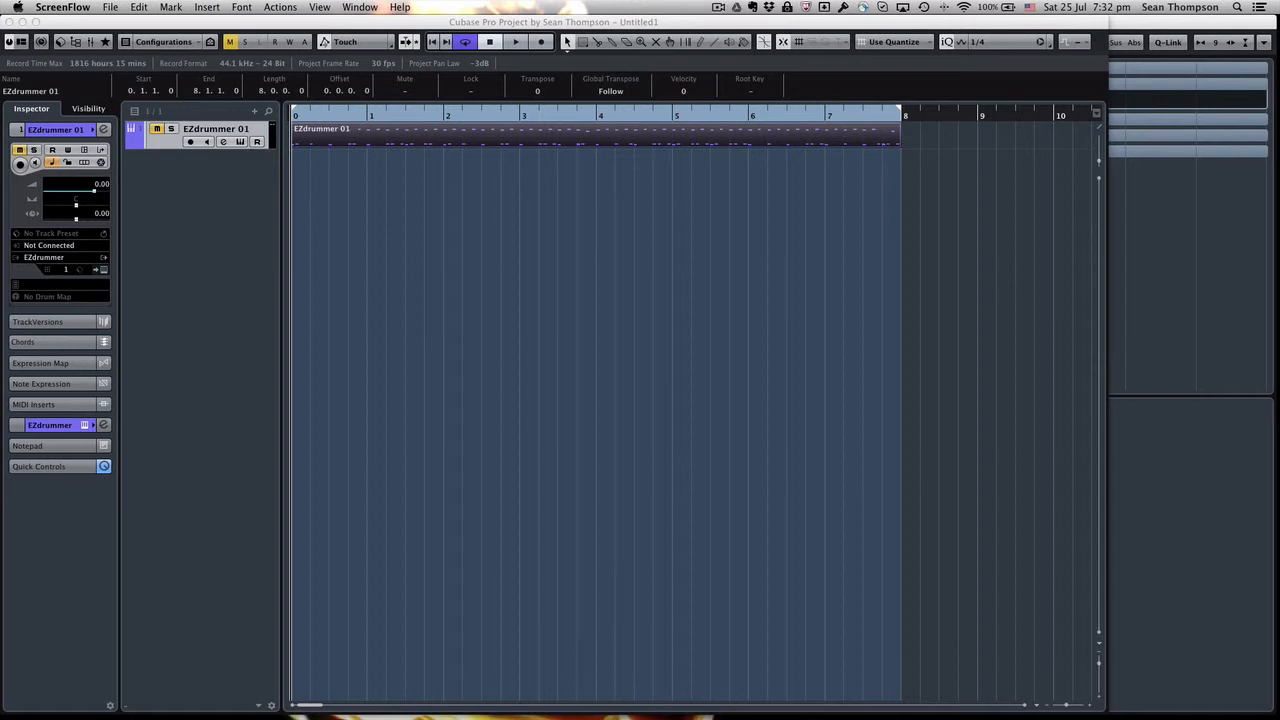
mouse_move(378, 496)
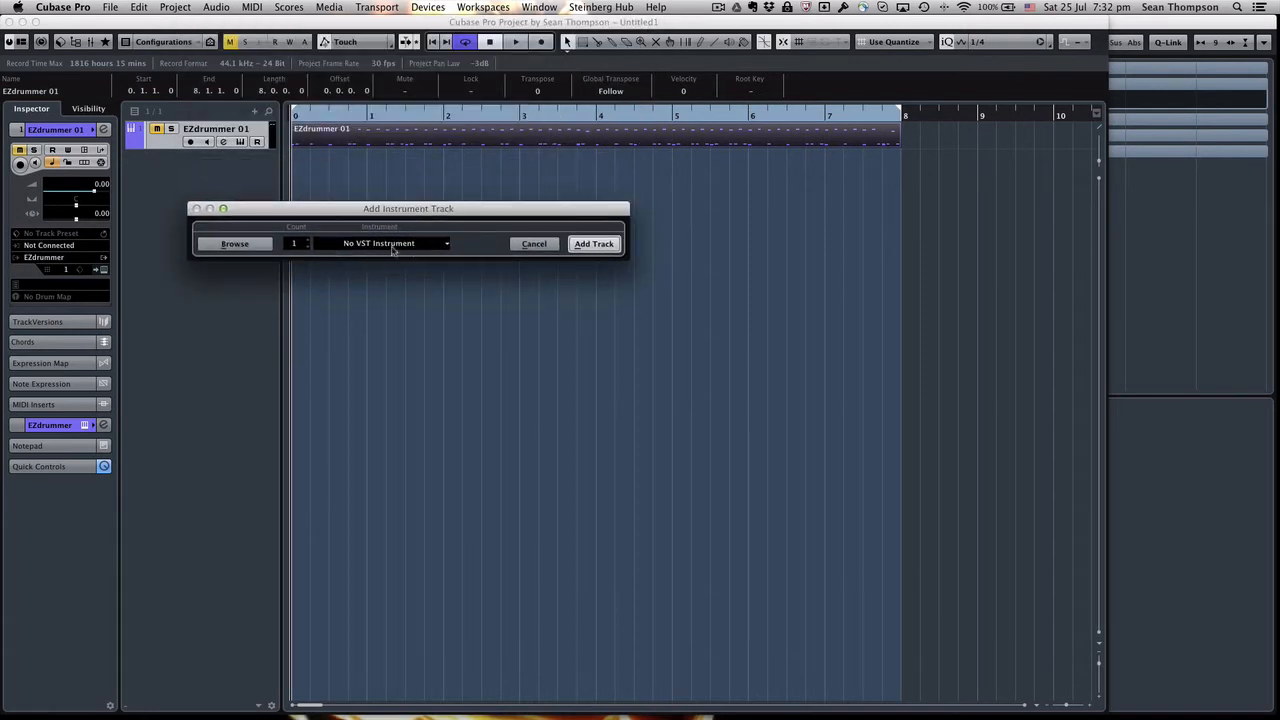
Add an empty instrument track, Instrument 01, with No VST Instrument selected
left_click(534, 244)
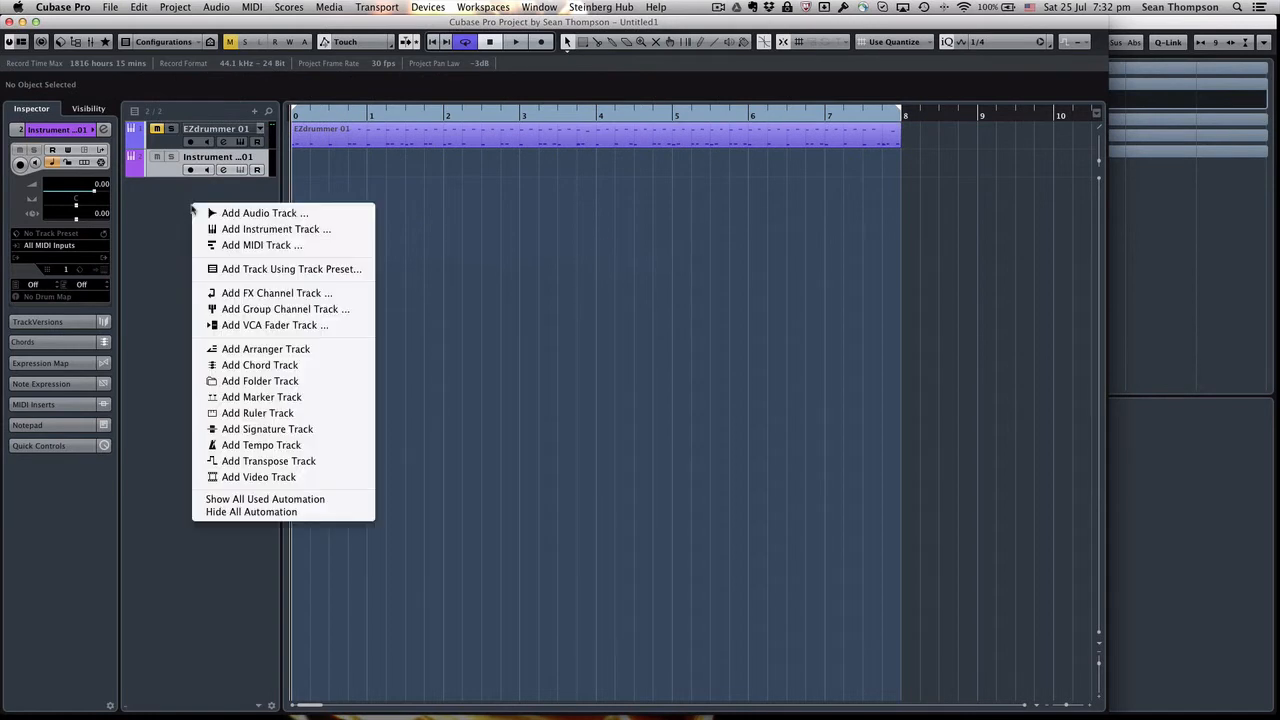
Add a Lounge Lizard EP-4 instrument track and close its instrument window
left_click(276, 228)
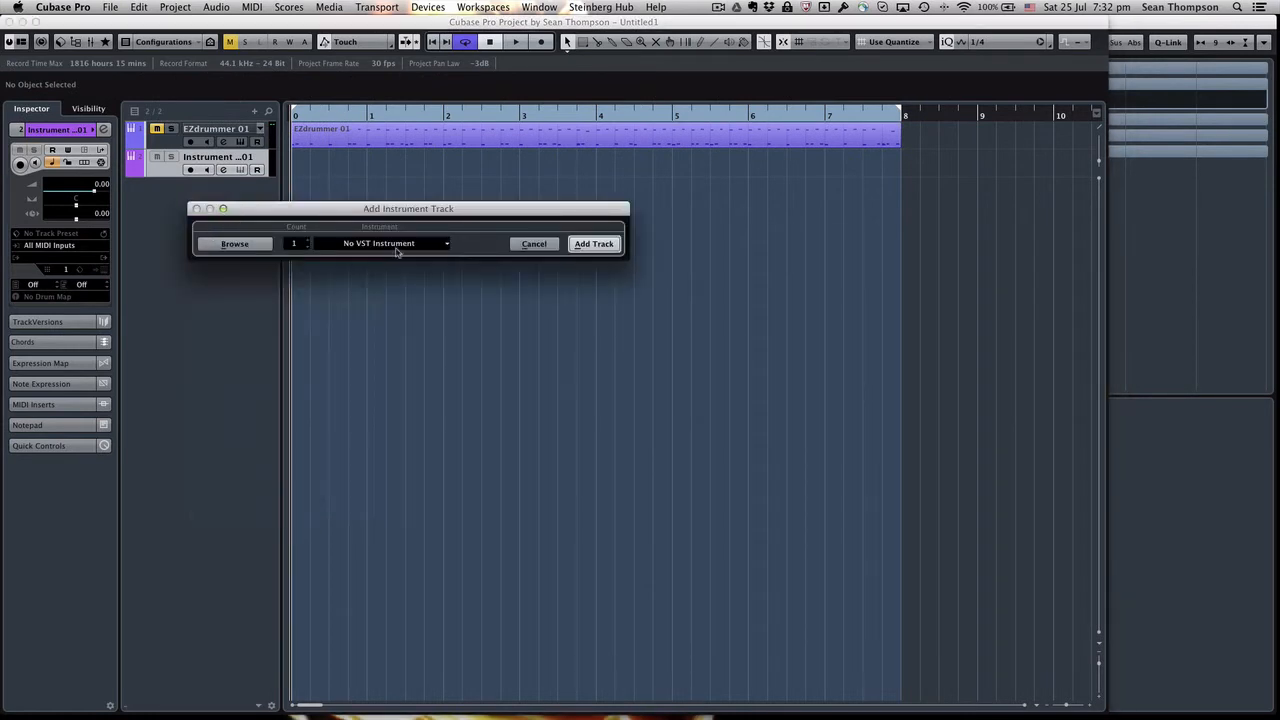
left_click(444, 244)
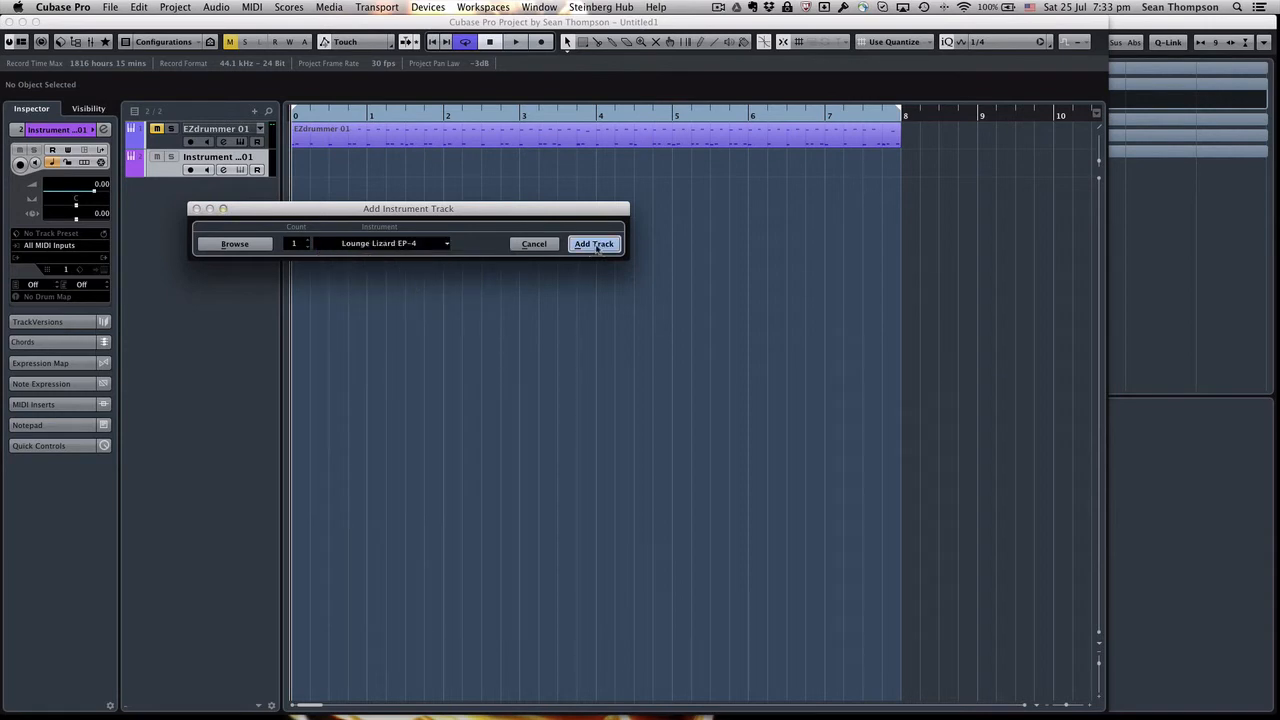
left_click(594, 244)
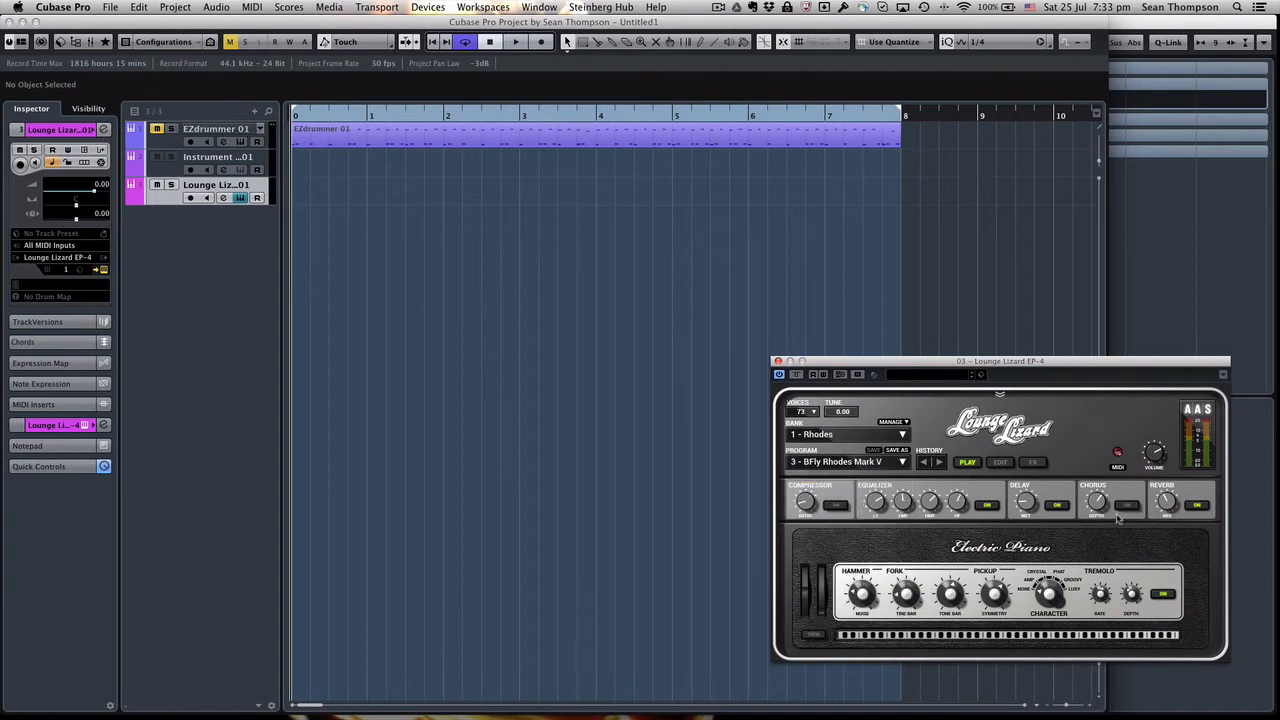
left_click(778, 360)
type("Midi Madness")
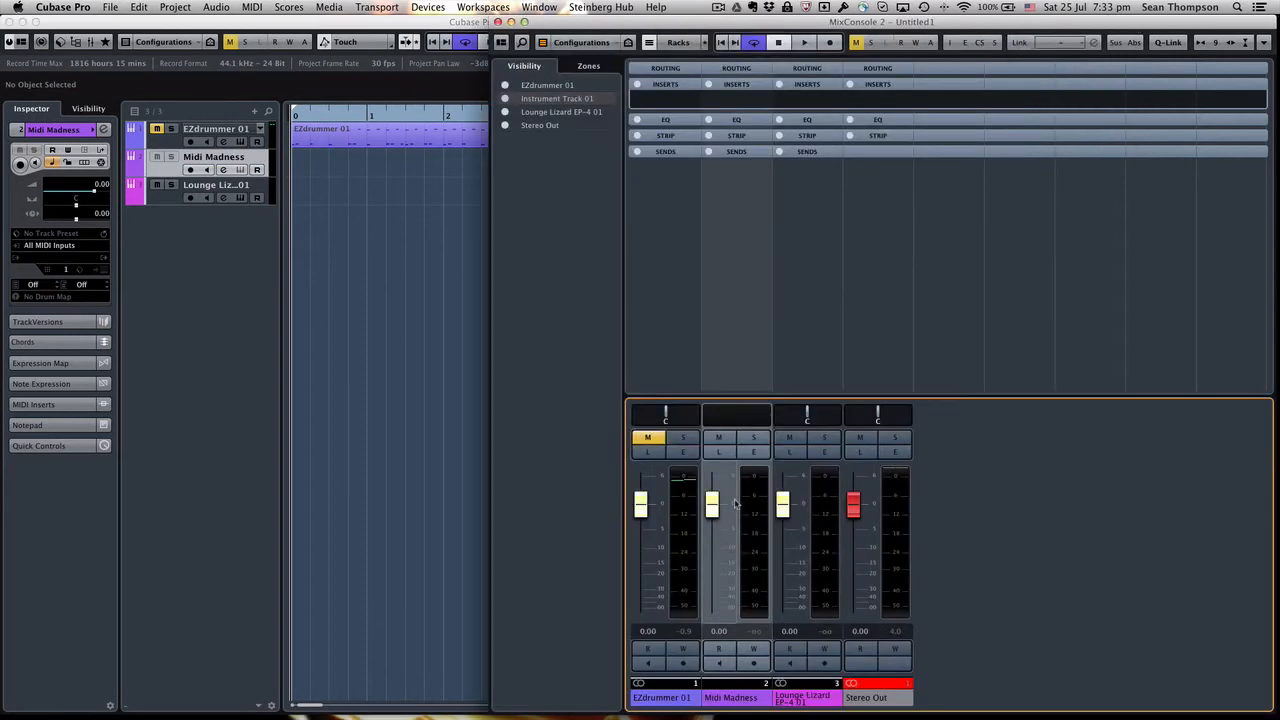
Load MIDI Madness into an empty insert slot on the Midi Madness mixer channel
left_click(736, 100)
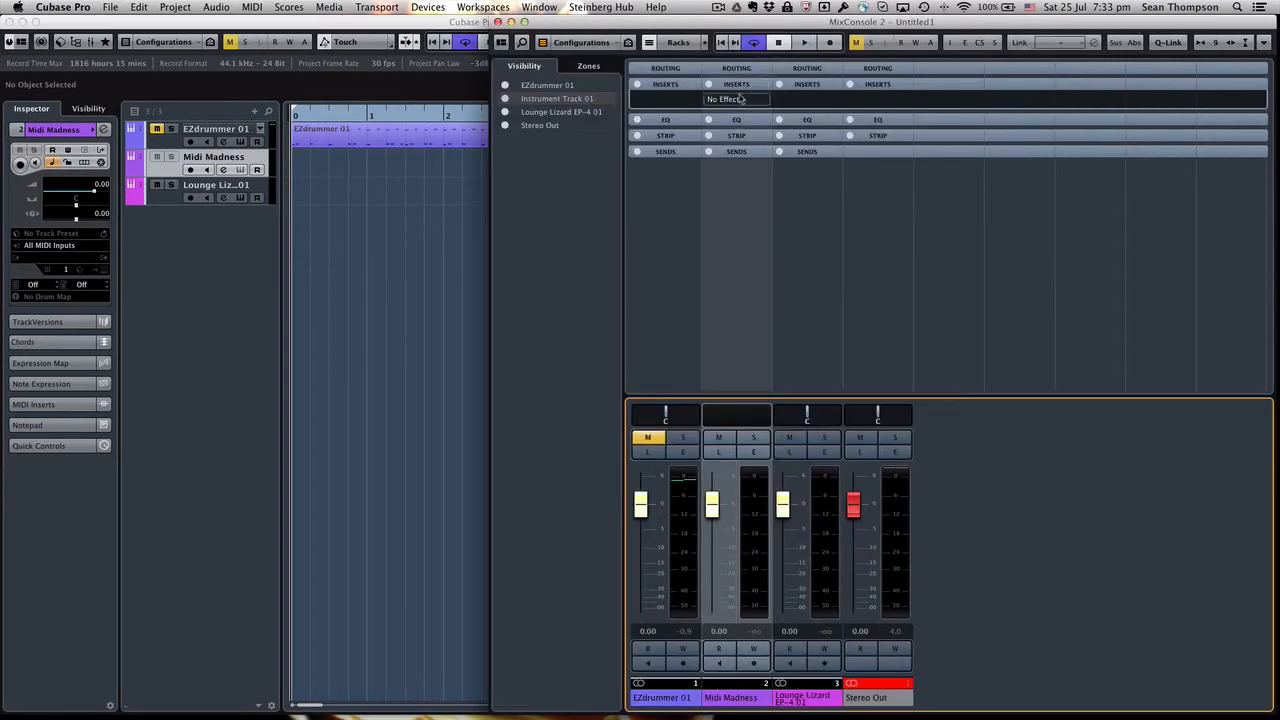
left_click(736, 98)
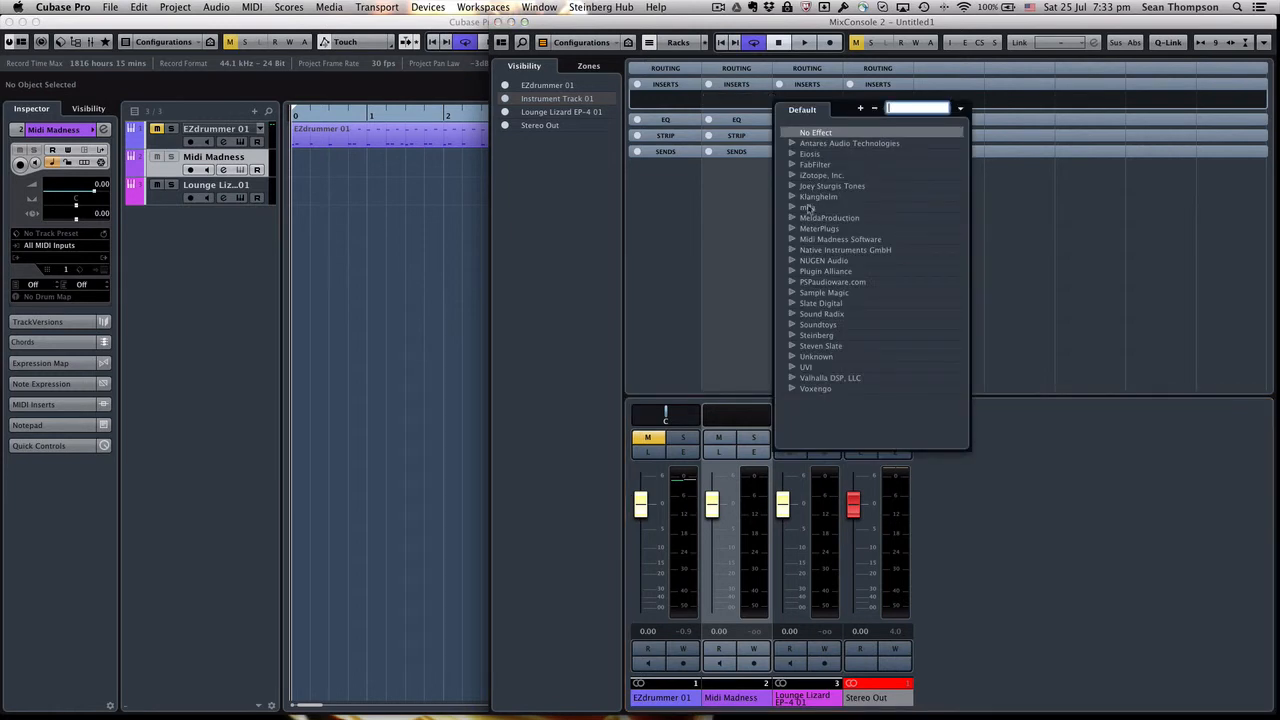
left_click(816, 132)
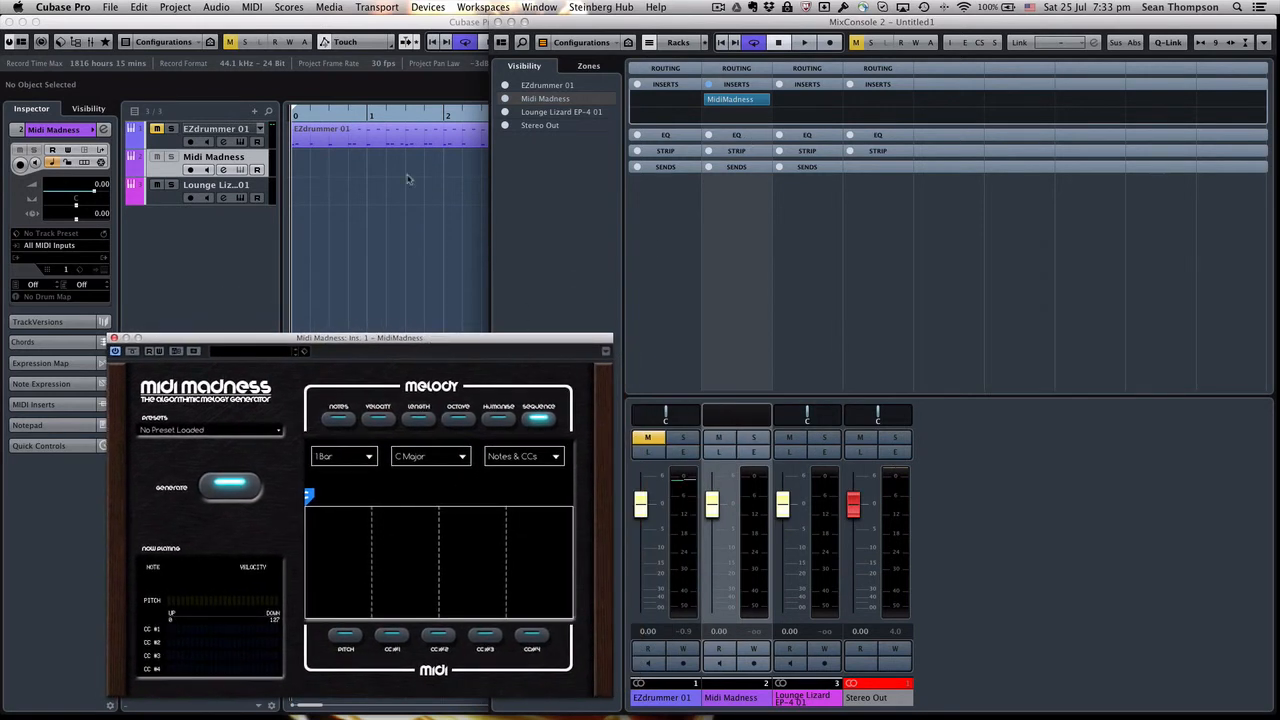
mouse_move(172, 202)
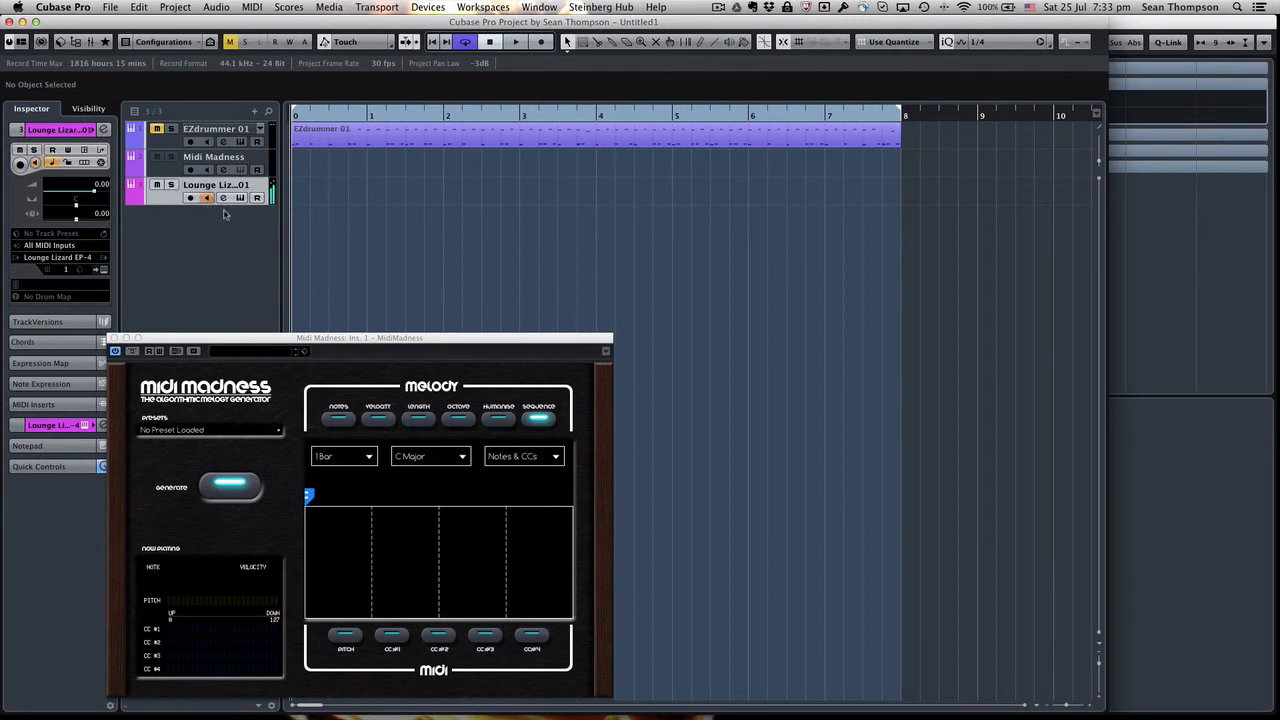
mouse_move(48, 244)
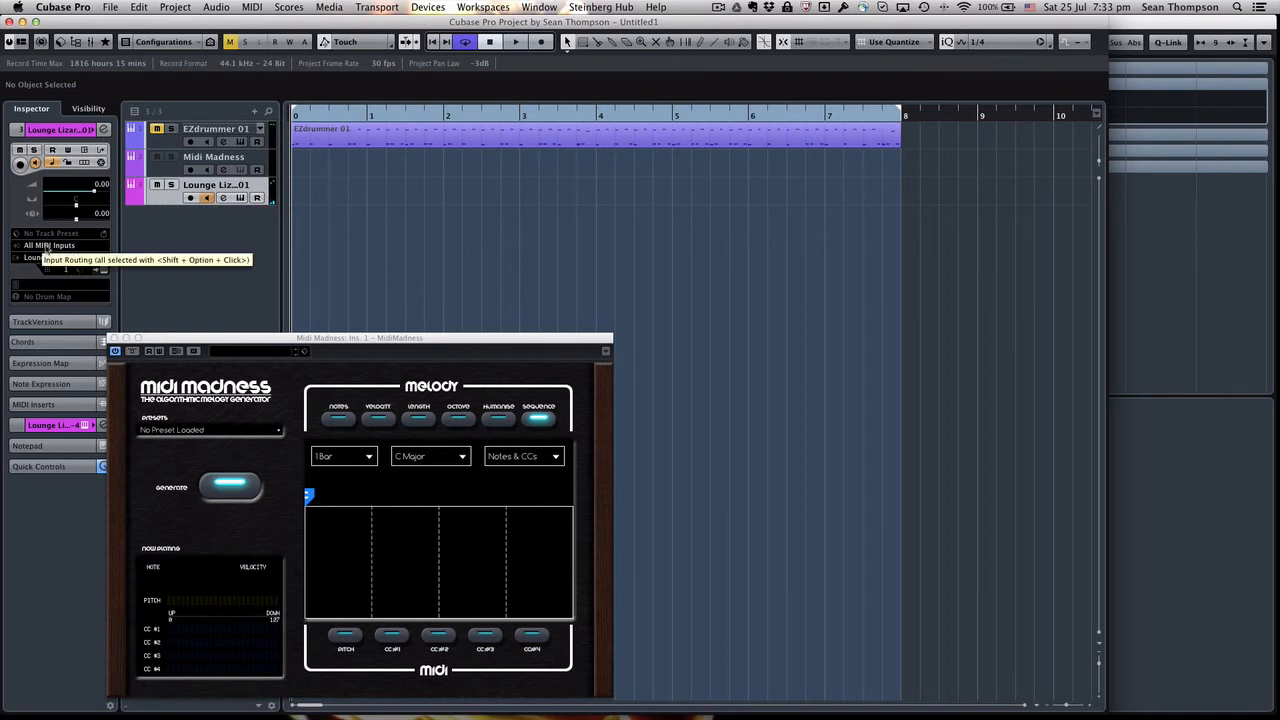
Route the Lounge Lizard track's MIDI input to the MidiMadness MIDI Out port
left_click(60, 244)
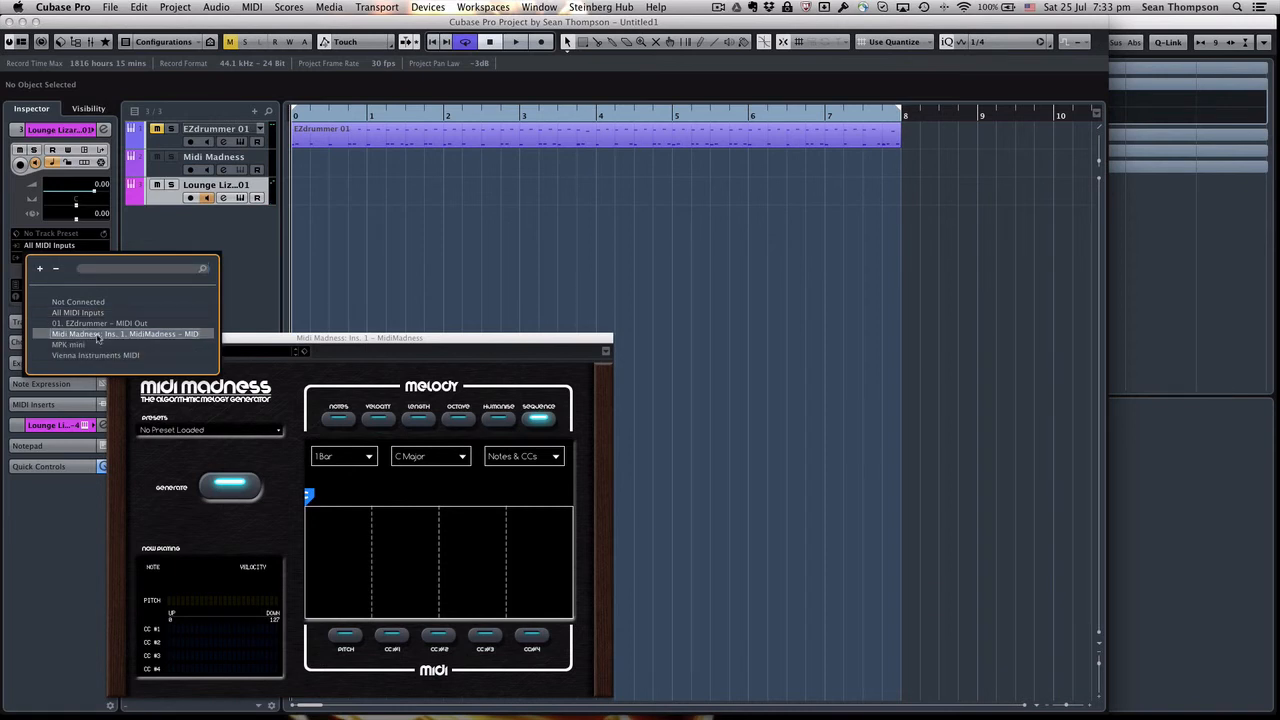
left_click(124, 332)
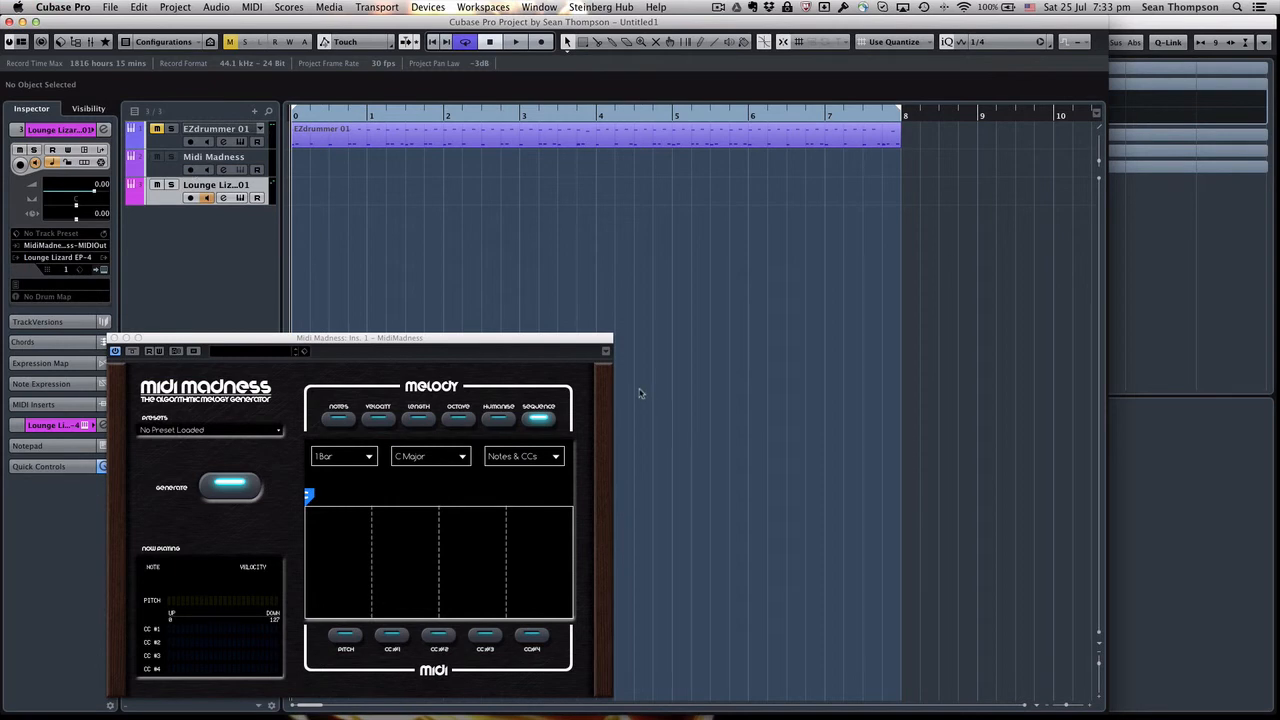
mouse_move(476, 344)
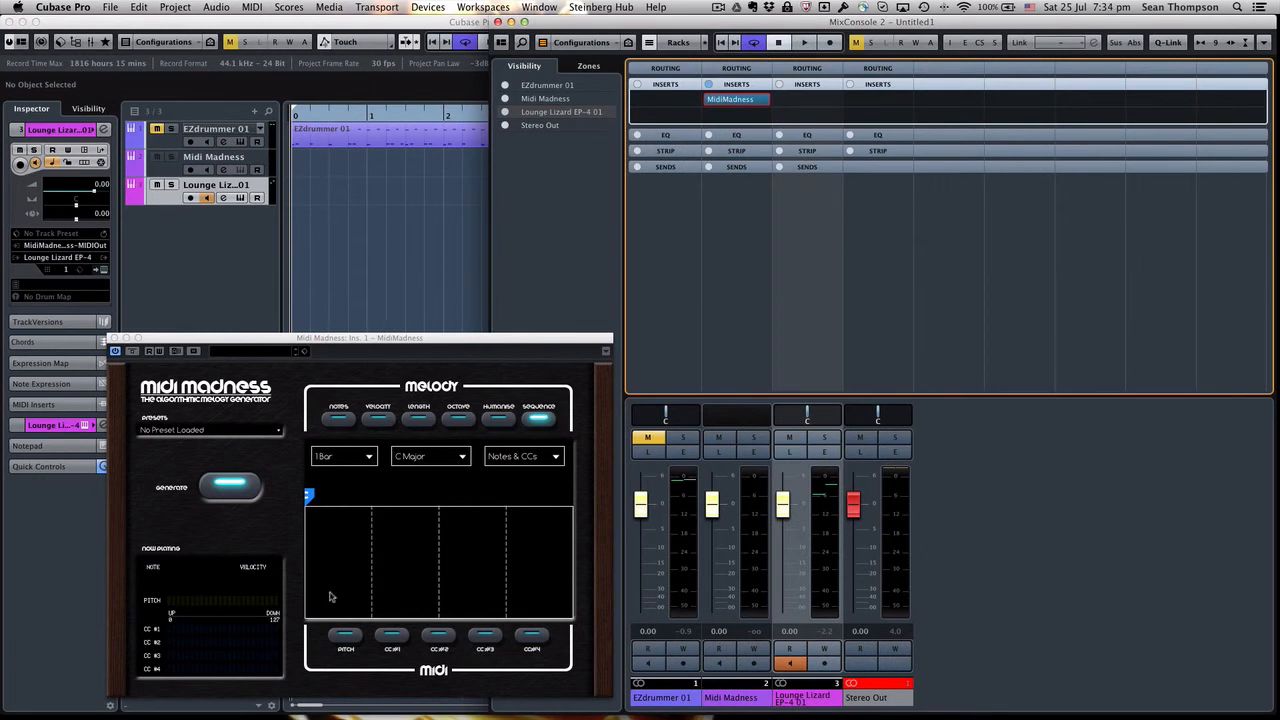
Set the MIDI Madness pattern length and review the Melody note, velocity and length settings
left_click(344, 456)
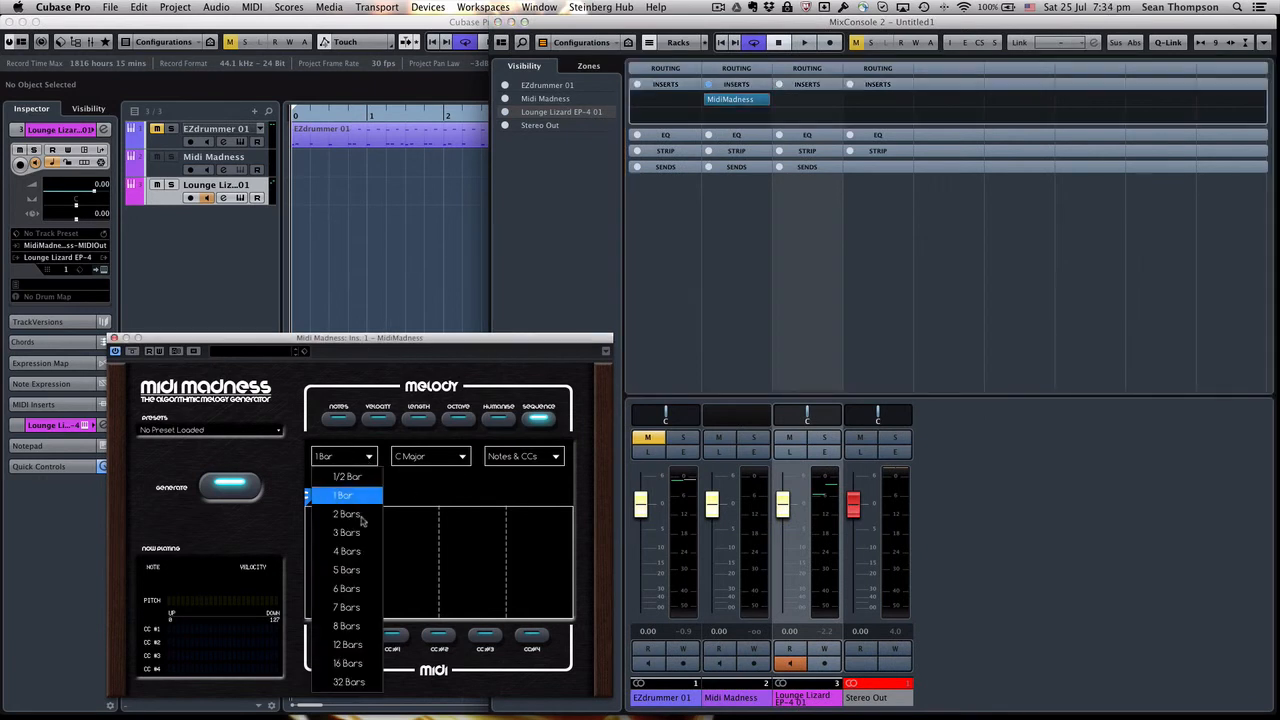
left_click(346, 552)
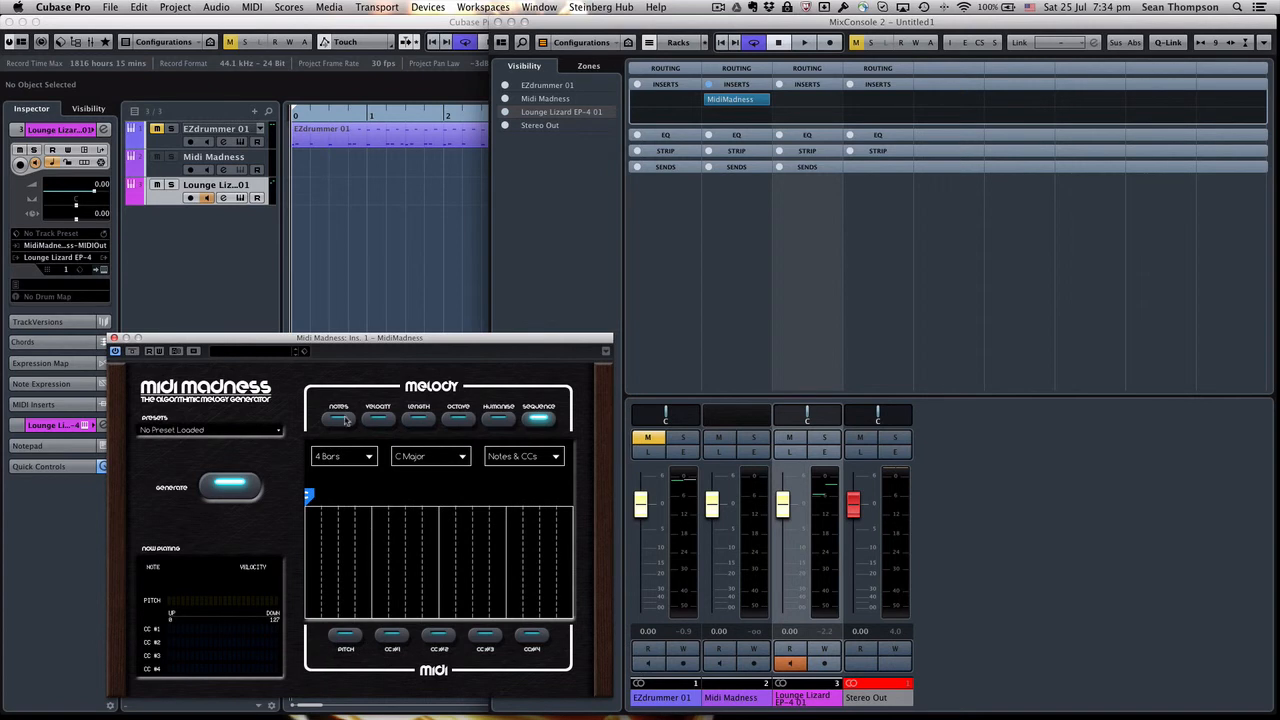
left_click(338, 418)
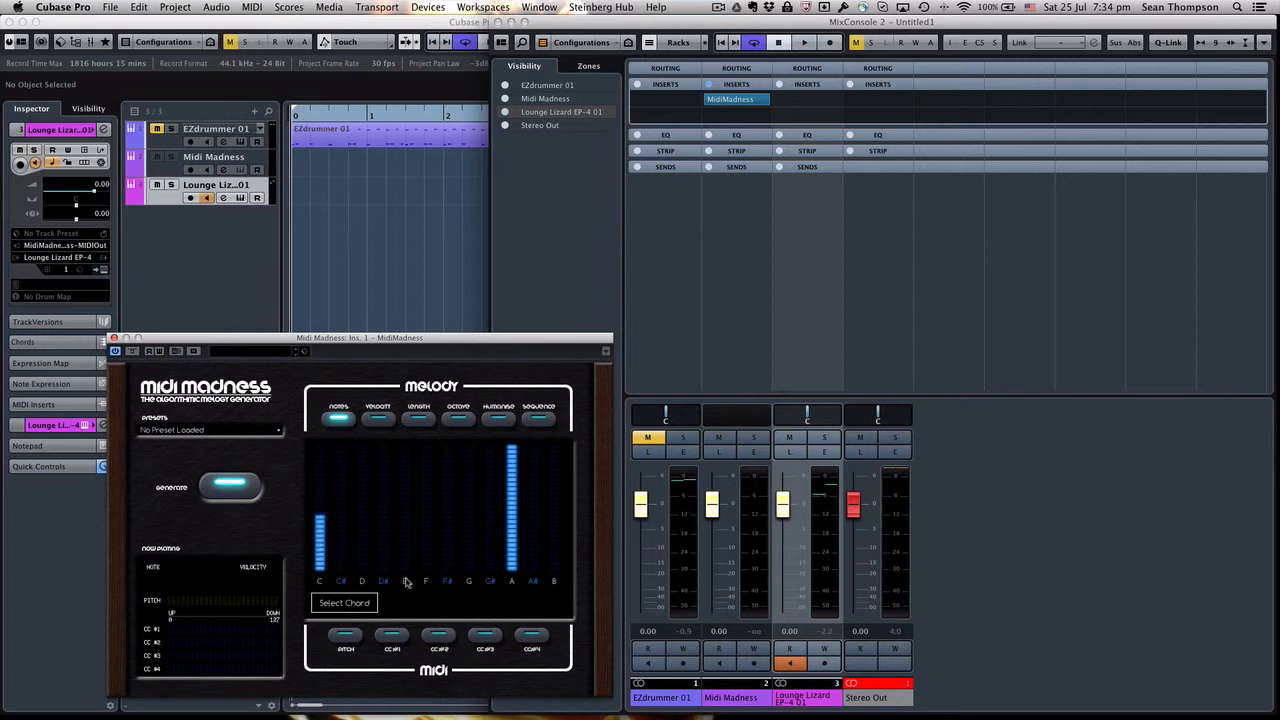
left_click(404, 504)
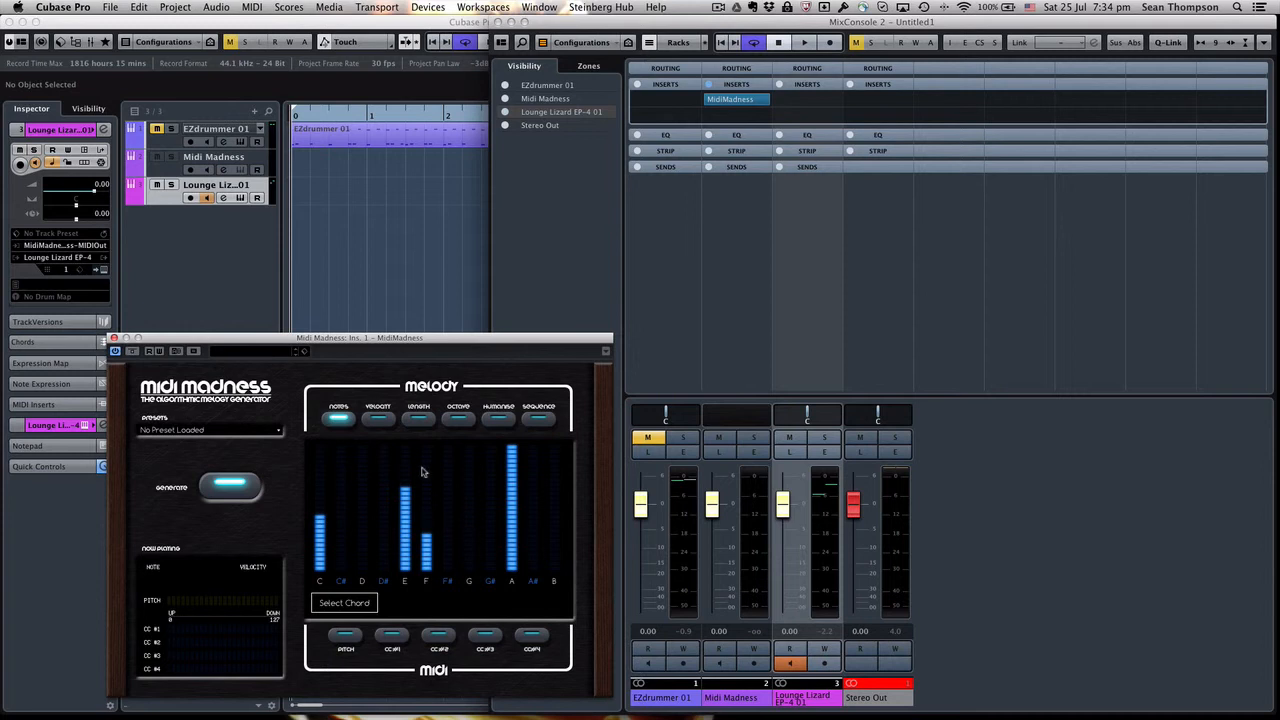
left_click(378, 418)
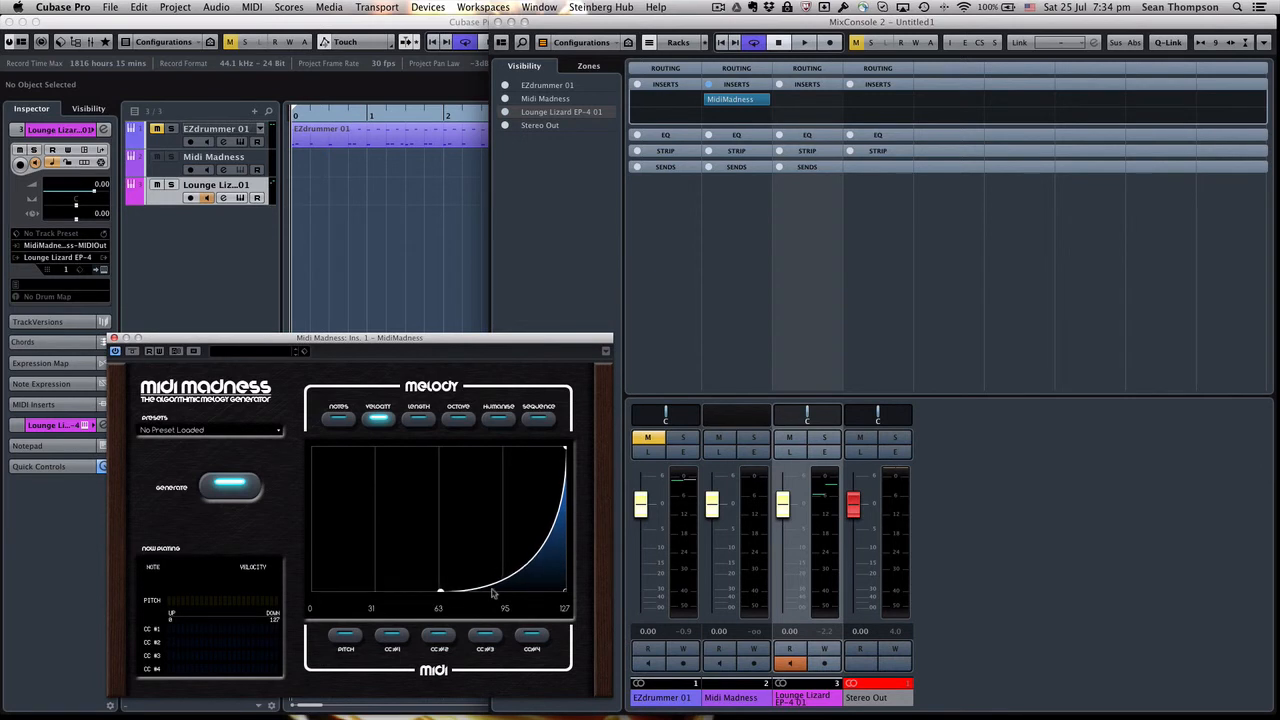
left_click(418, 418)
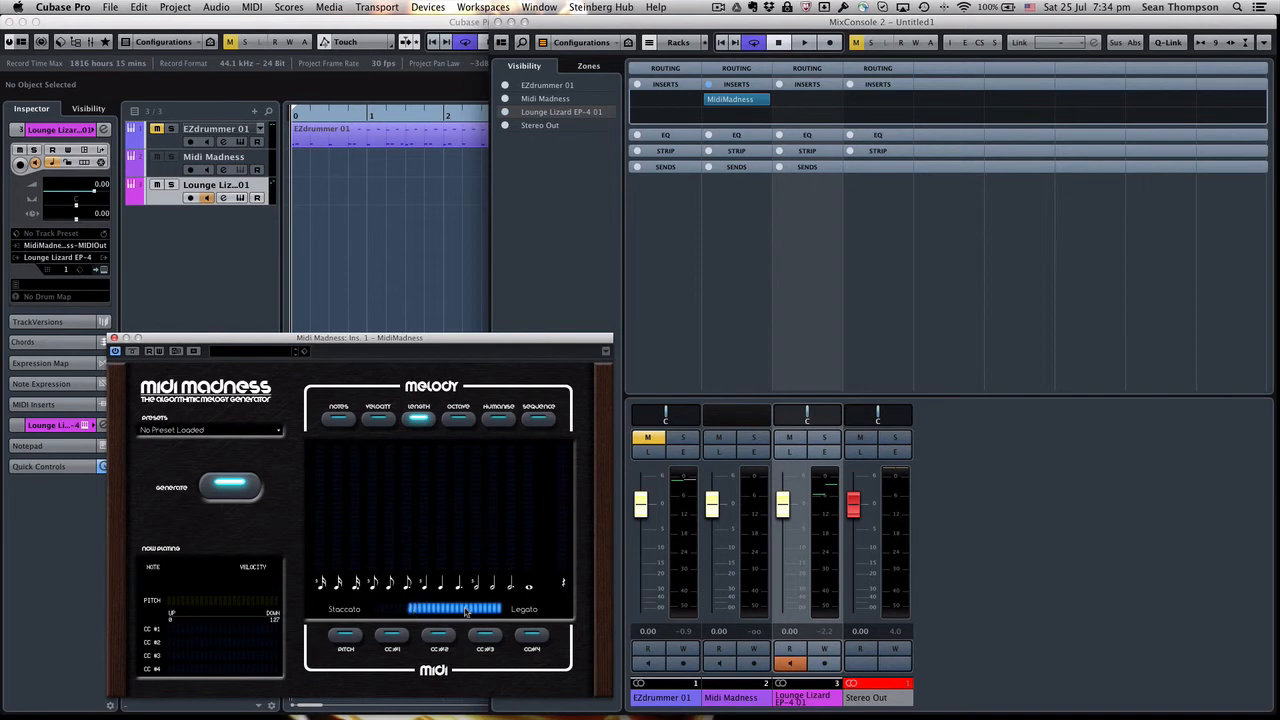
Narrow the staccato-legato length range, check Humanize timing and show the Sequence settings
left_click_drag(490, 608, 440, 608)
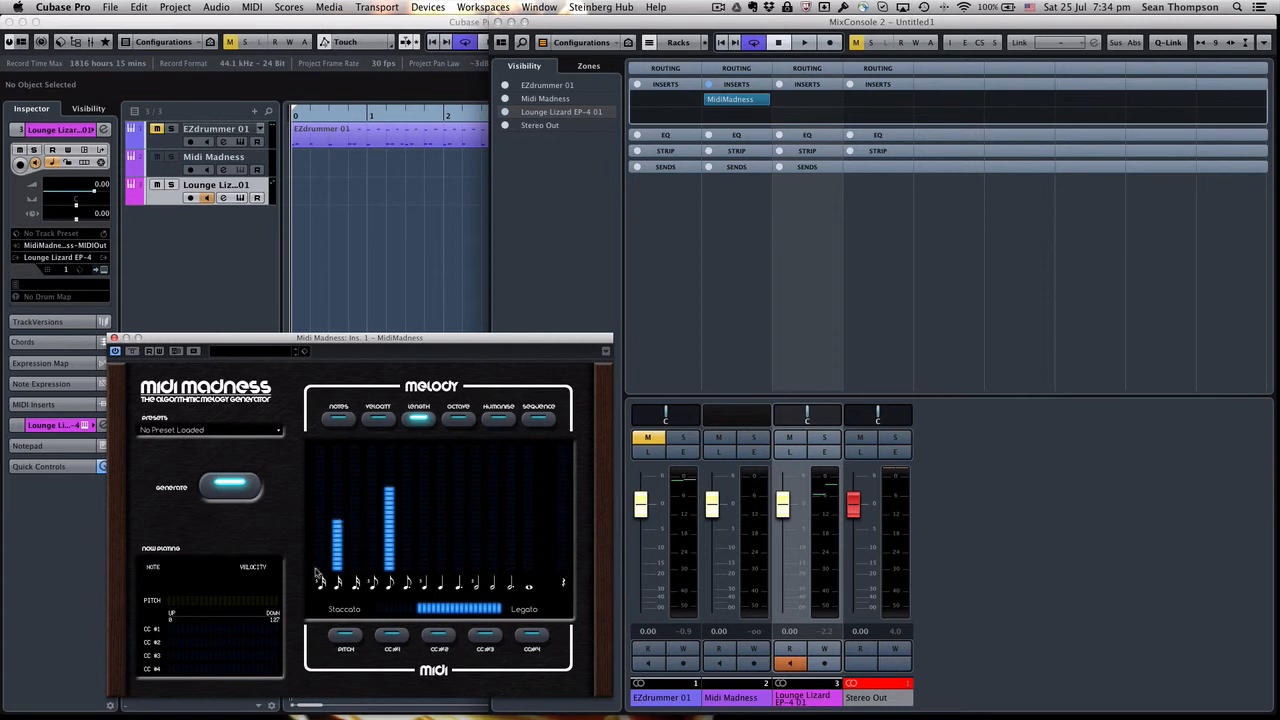
mouse_move(584, 488)
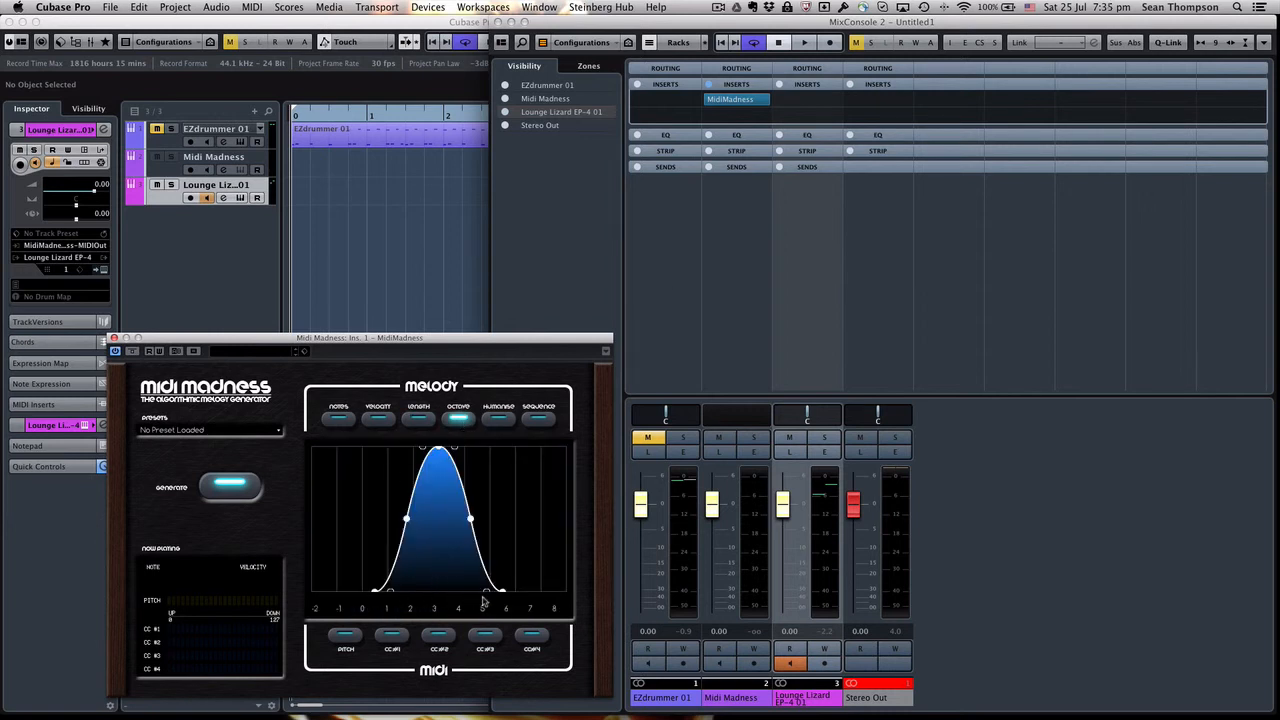
left_click(498, 418)
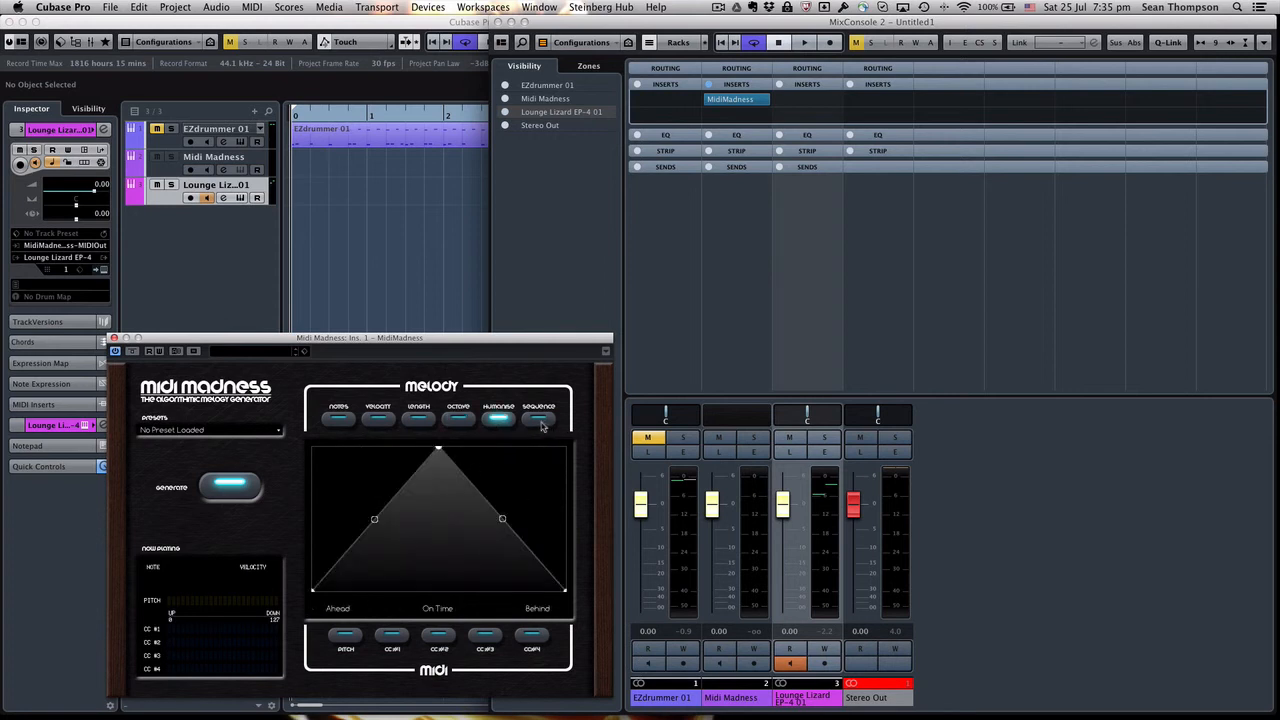
left_click(538, 418)
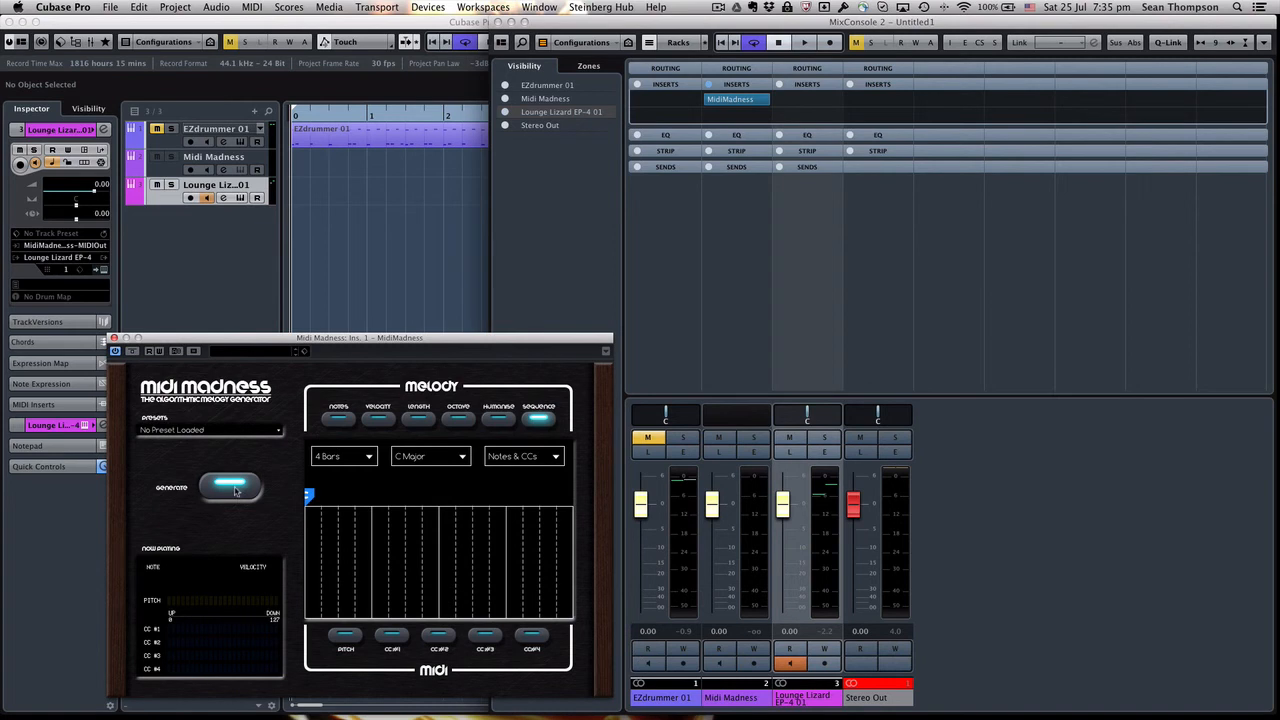
Start project playback so MIDI Madness drives Lounge Lizard, checking Length and Sequence settings
left_click(230, 488)
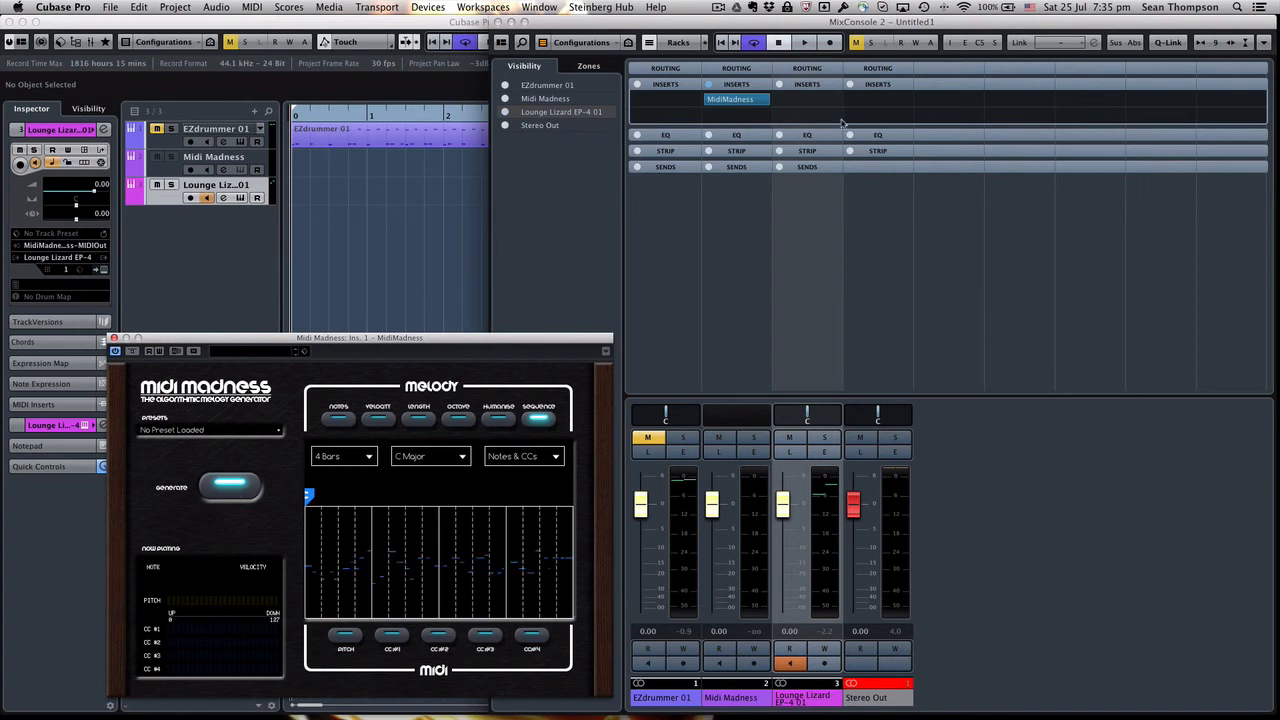
mouse_move(804, 42)
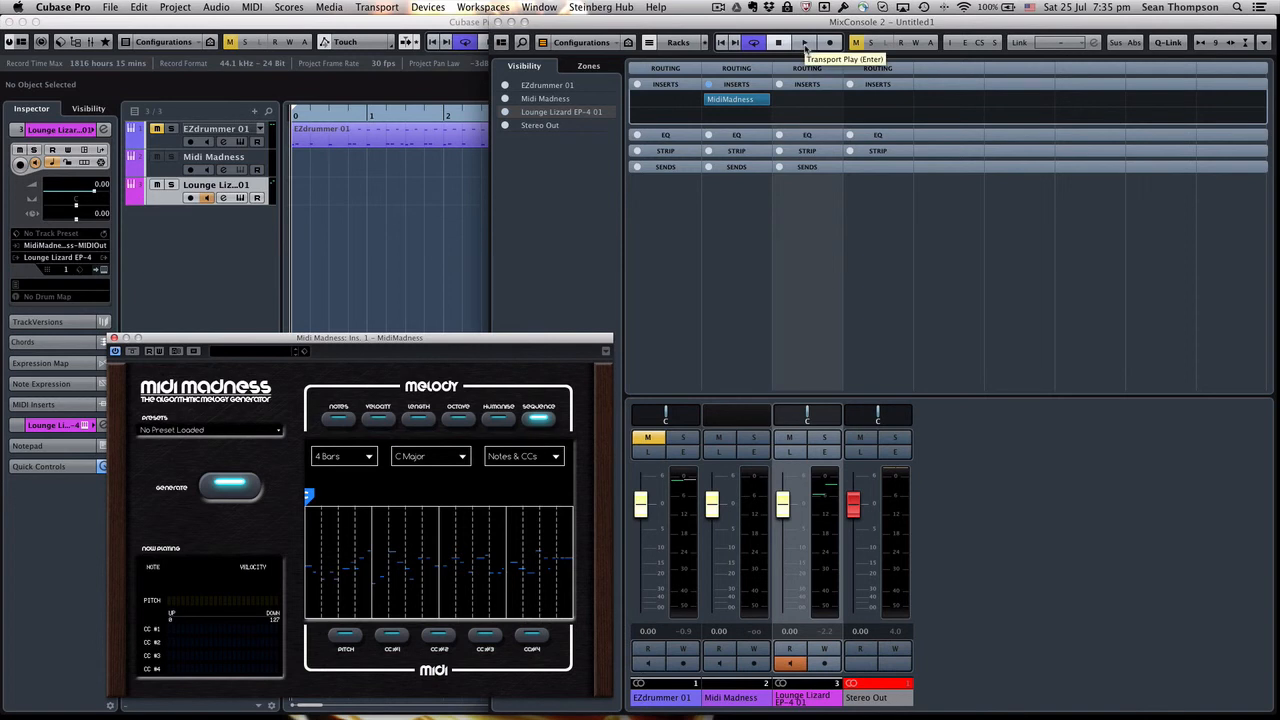
left_click(804, 42)
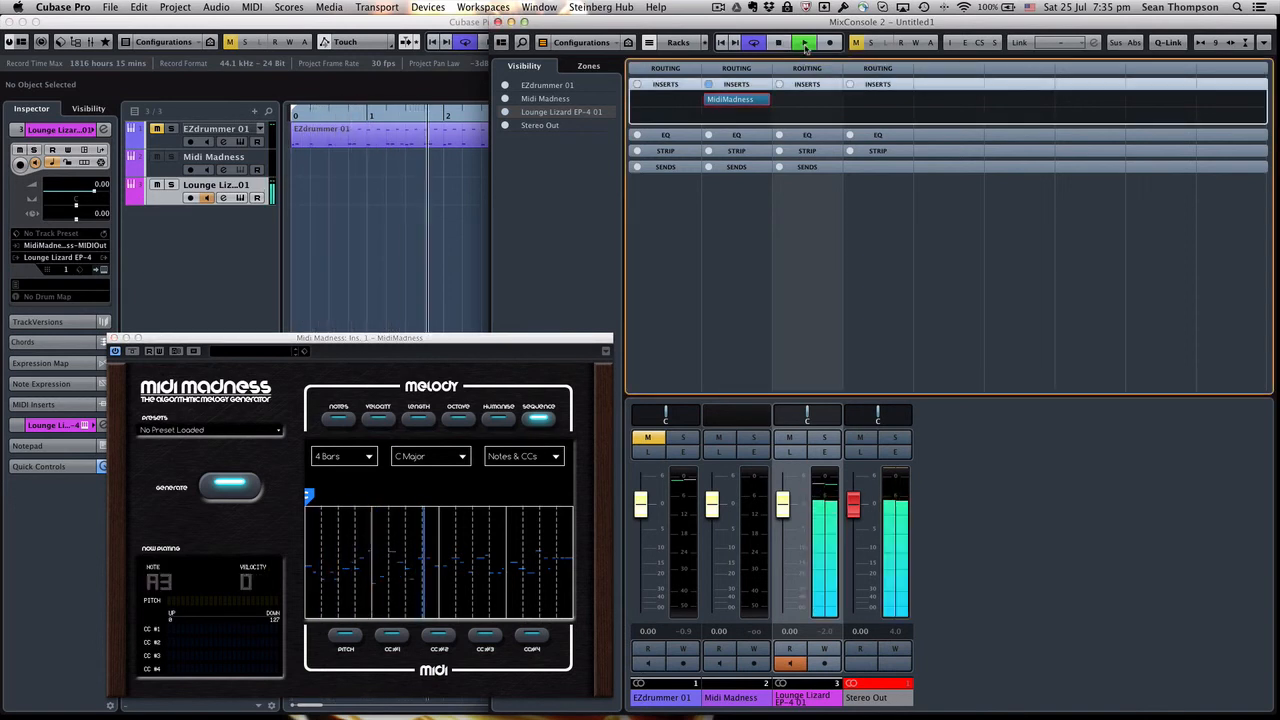
left_click(804, 42)
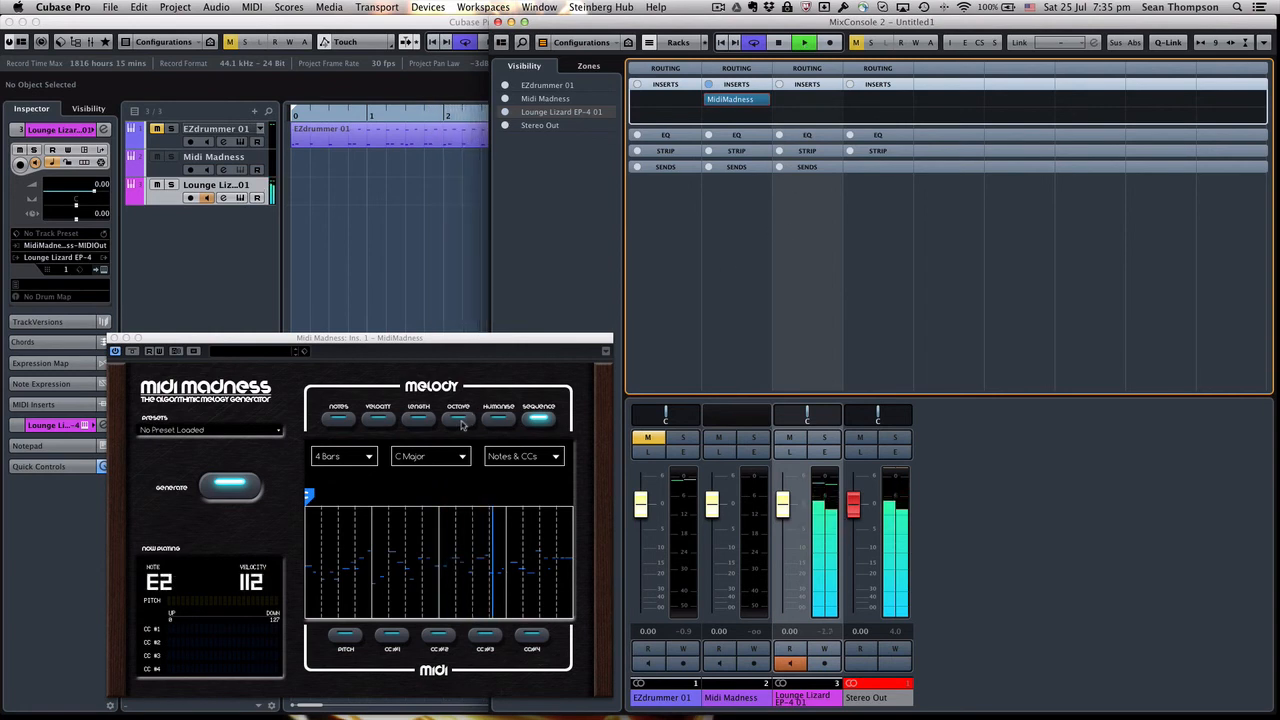
left_click(418, 418)
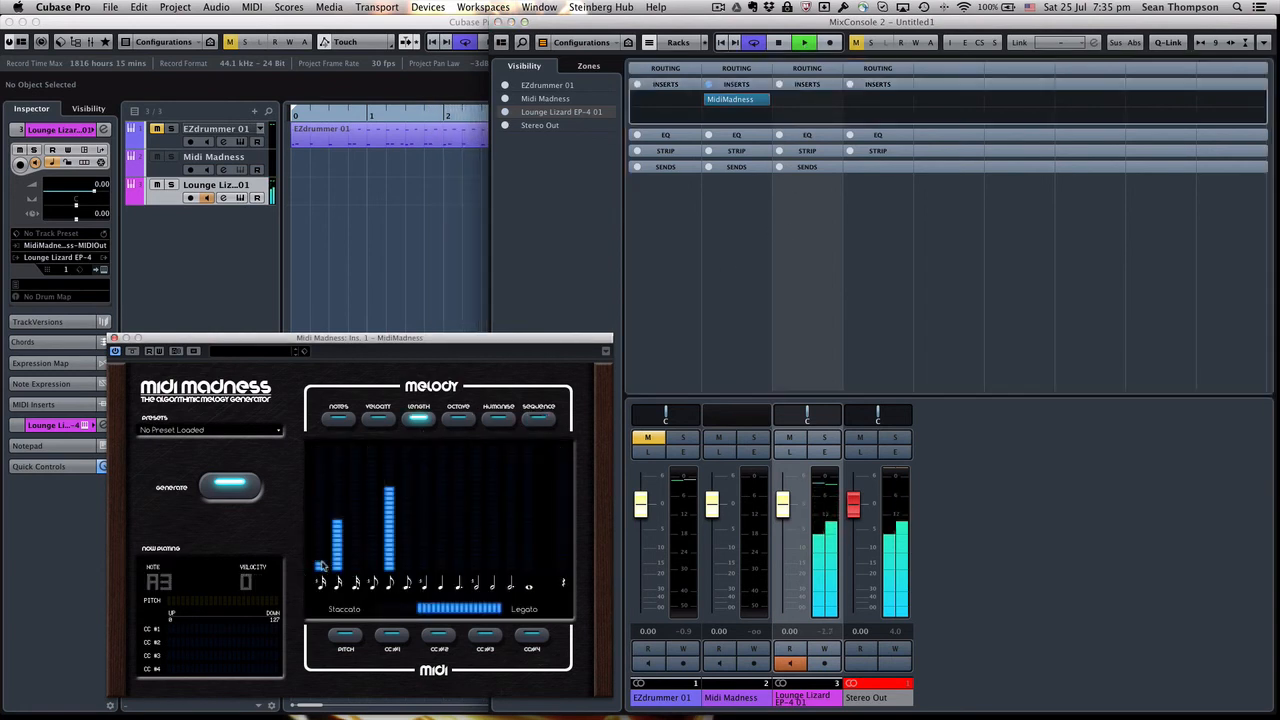
left_click(232, 488)
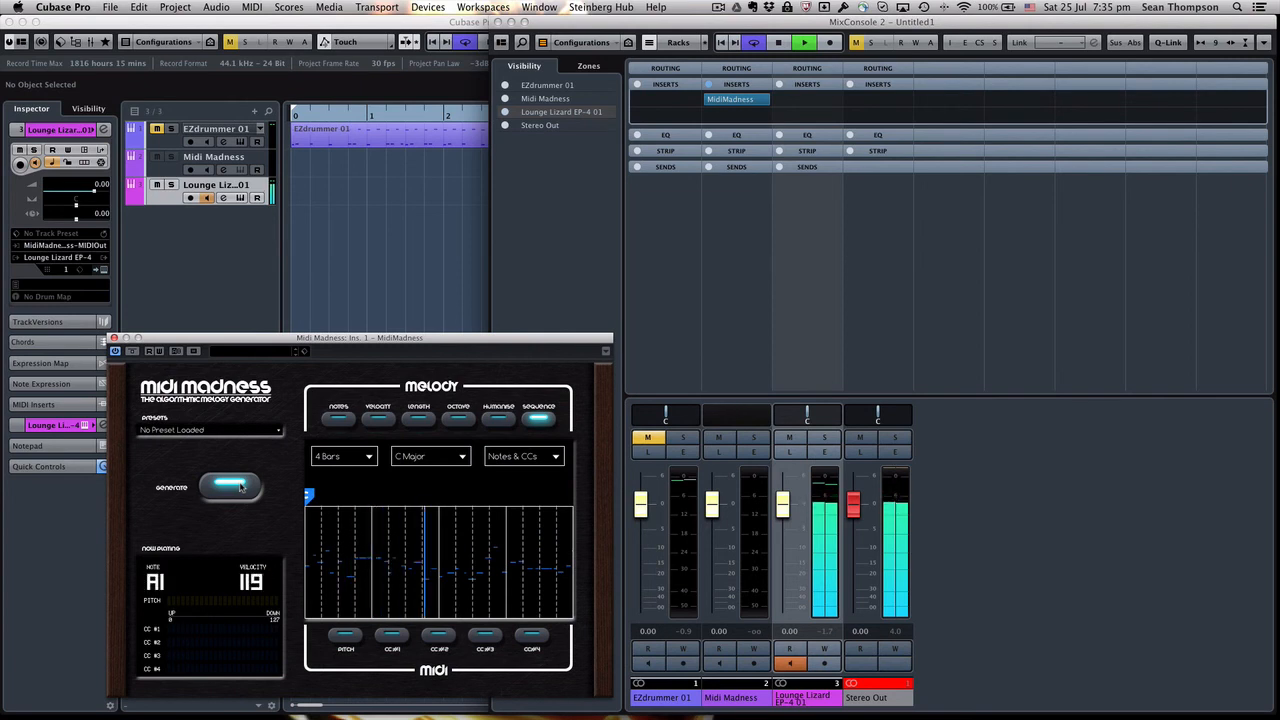
left_click(230, 488)
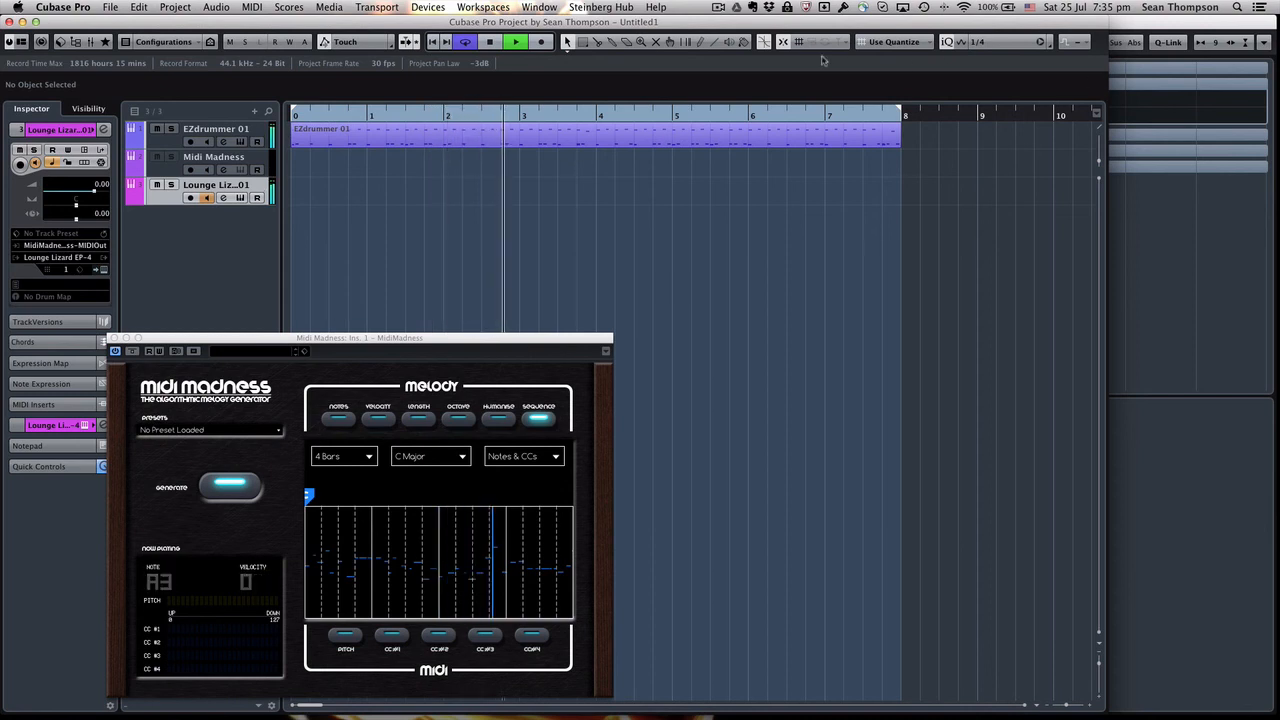
Select the Midi Madness then Lounge Lizard track to confirm its MidiMadness MIDI Out input routing
left_click(516, 40)
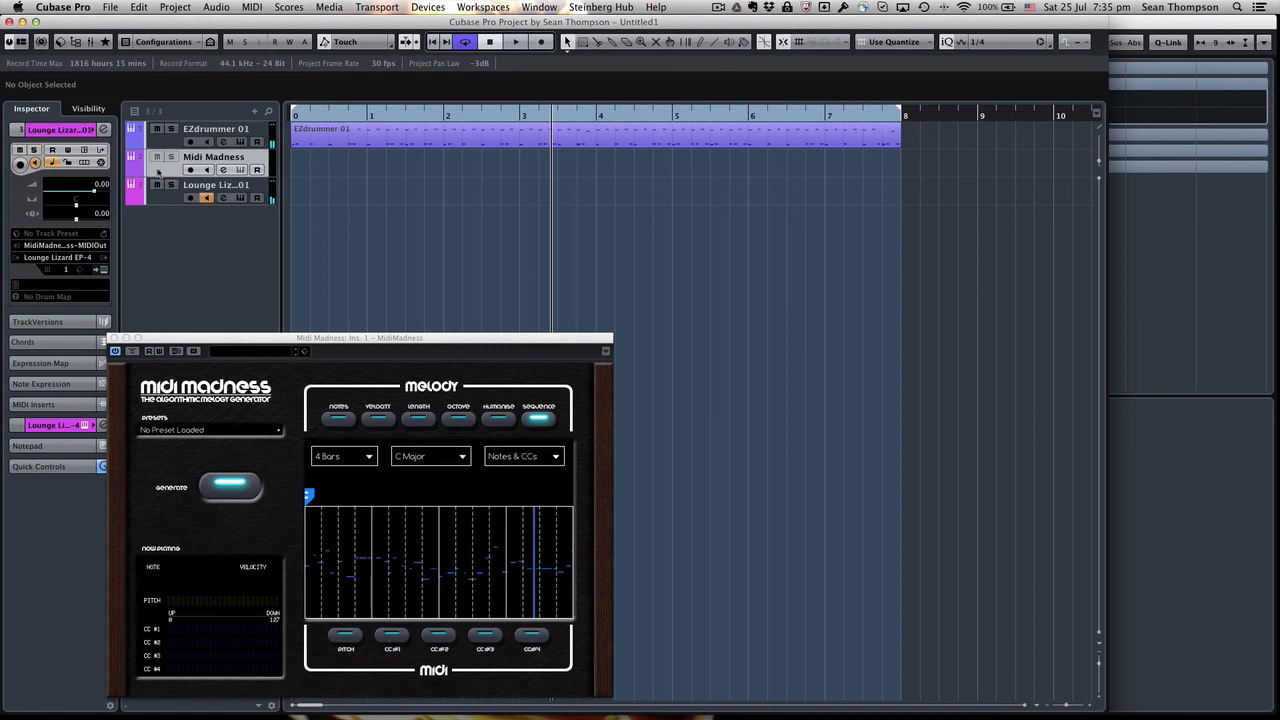
left_click(212, 156)
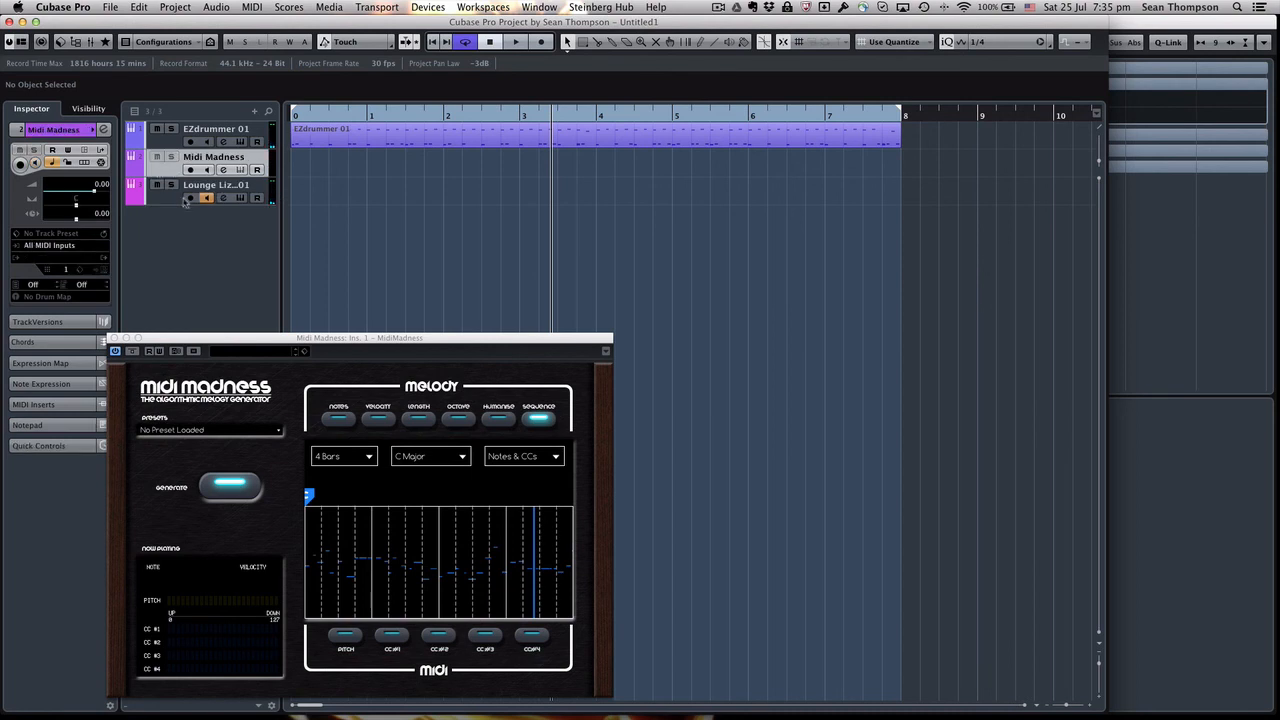
left_click(216, 184)
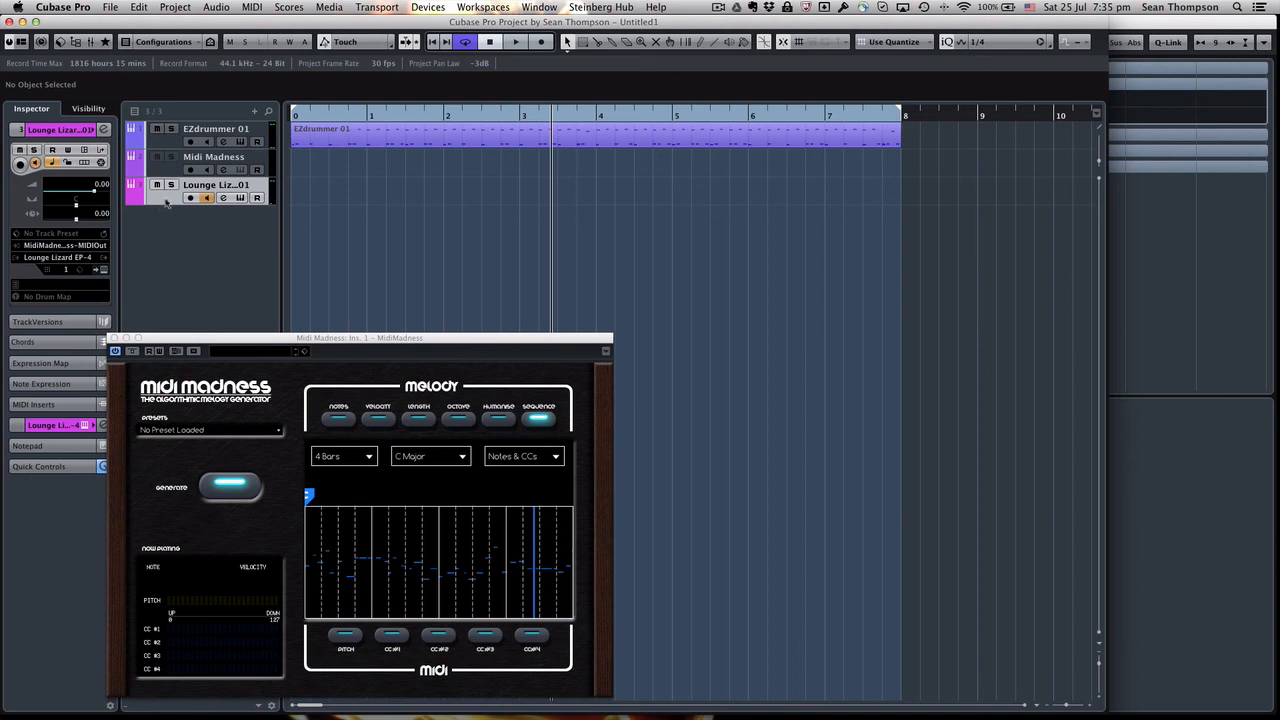
mouse_move(56, 256)
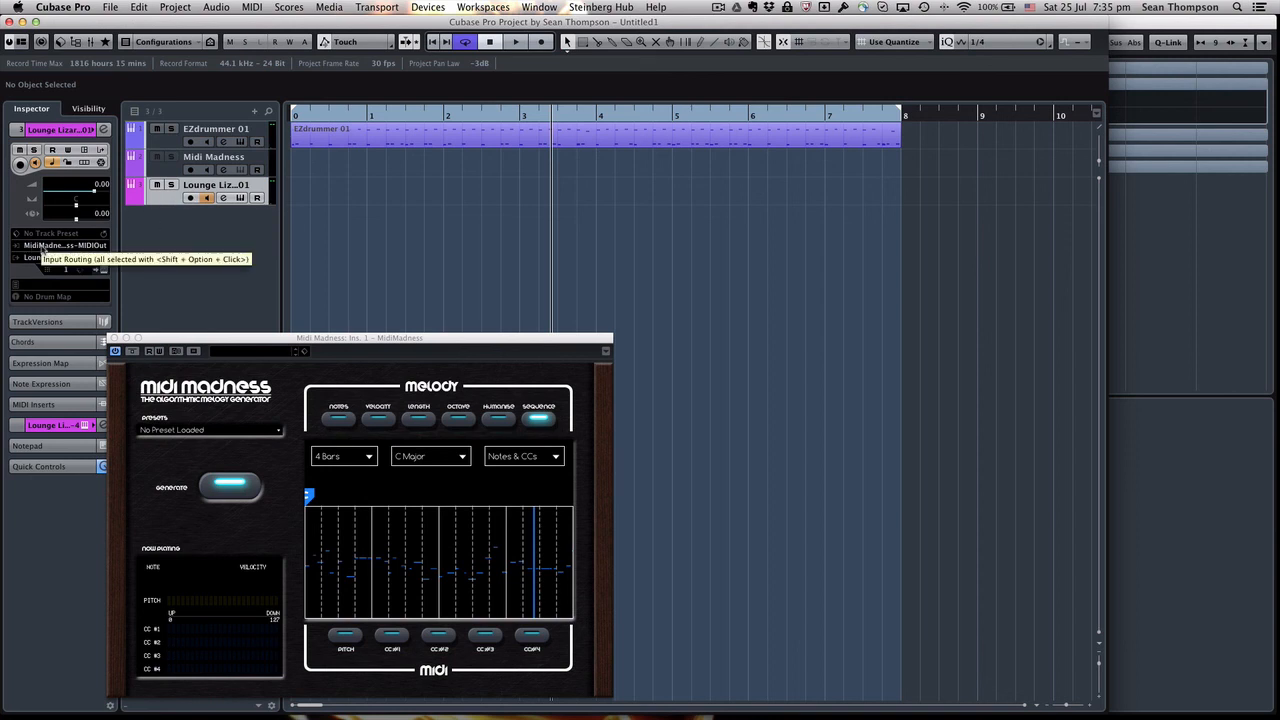